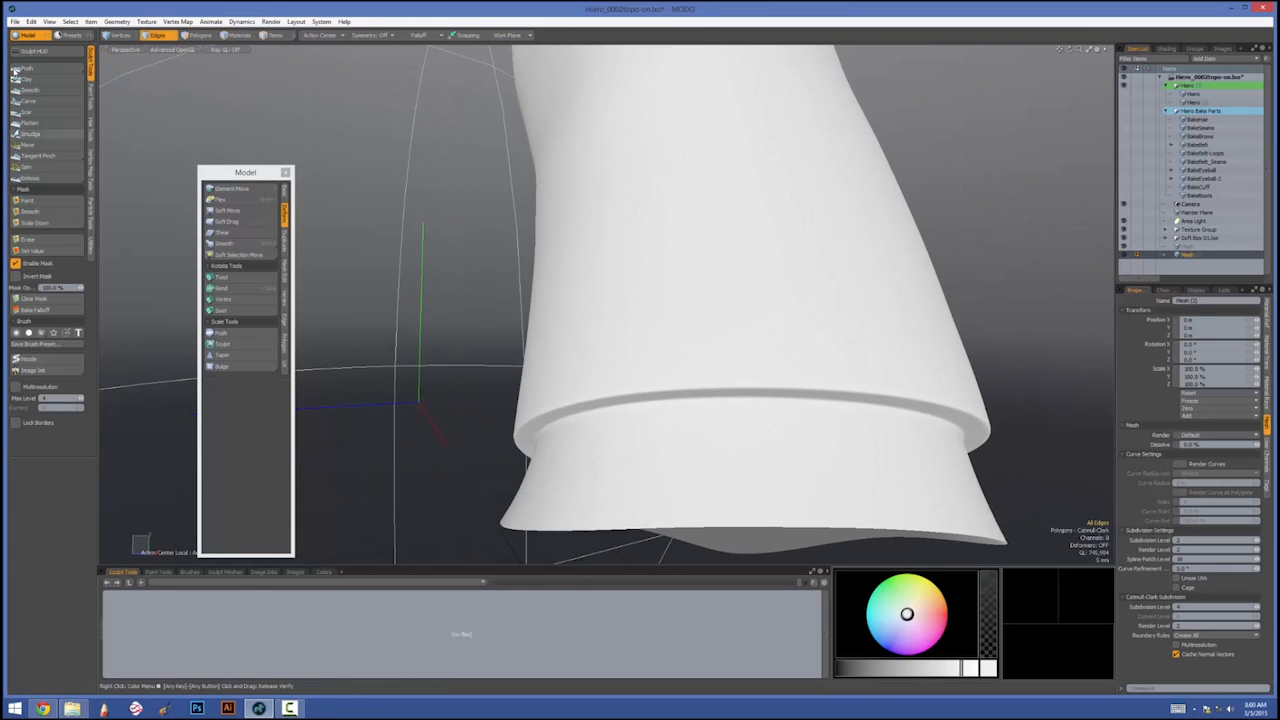
Activate the Flatten sculpt brush for smoothing the white mesh's hard edges.
{"action": "left_click", "coordinate": [30, 124]}
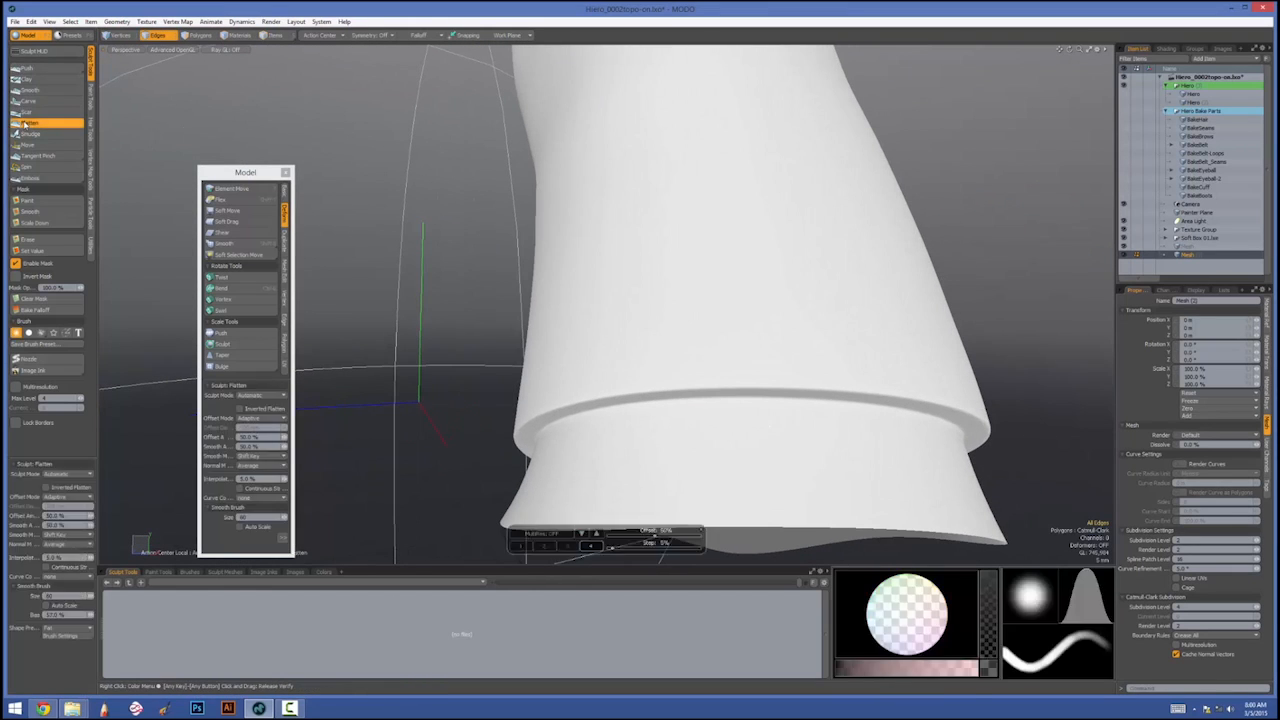